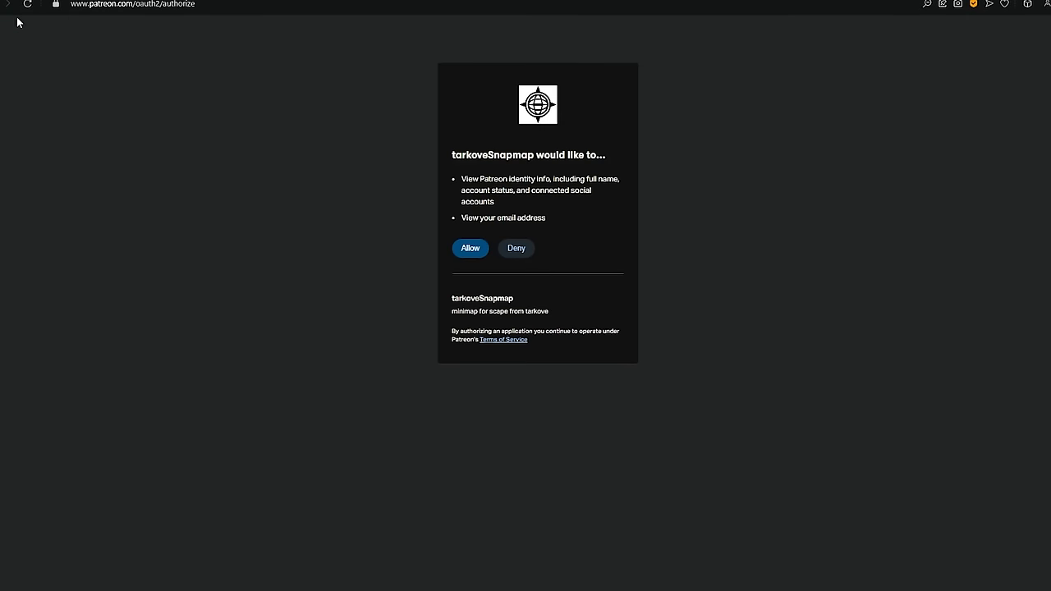
mouse_move(721, 204)
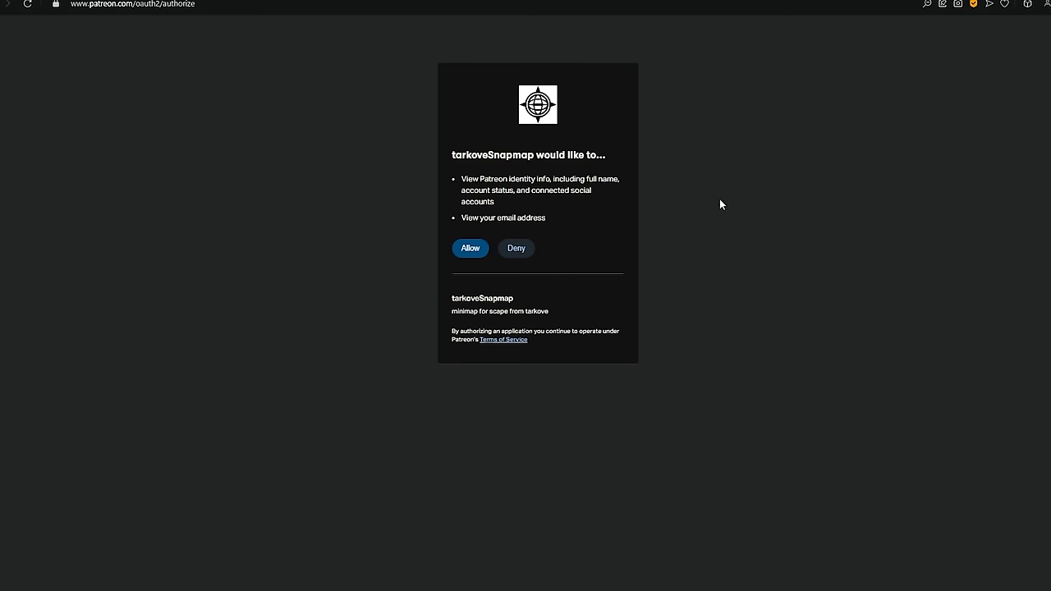
Step: Allow tarkoveSnapmap to access the Patreon account's identity and email
click(469, 248)
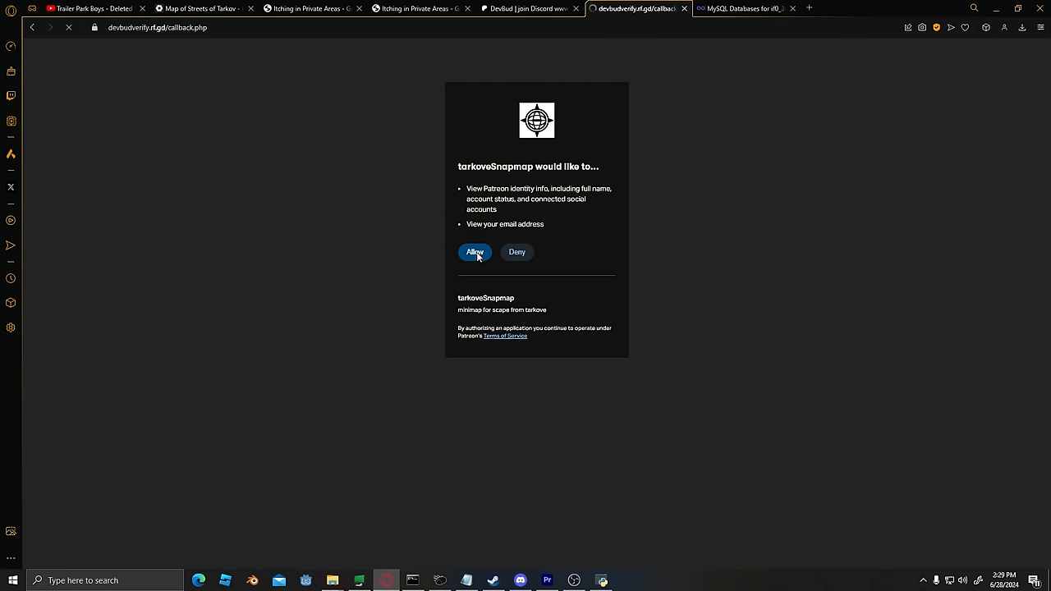
click(475, 252)
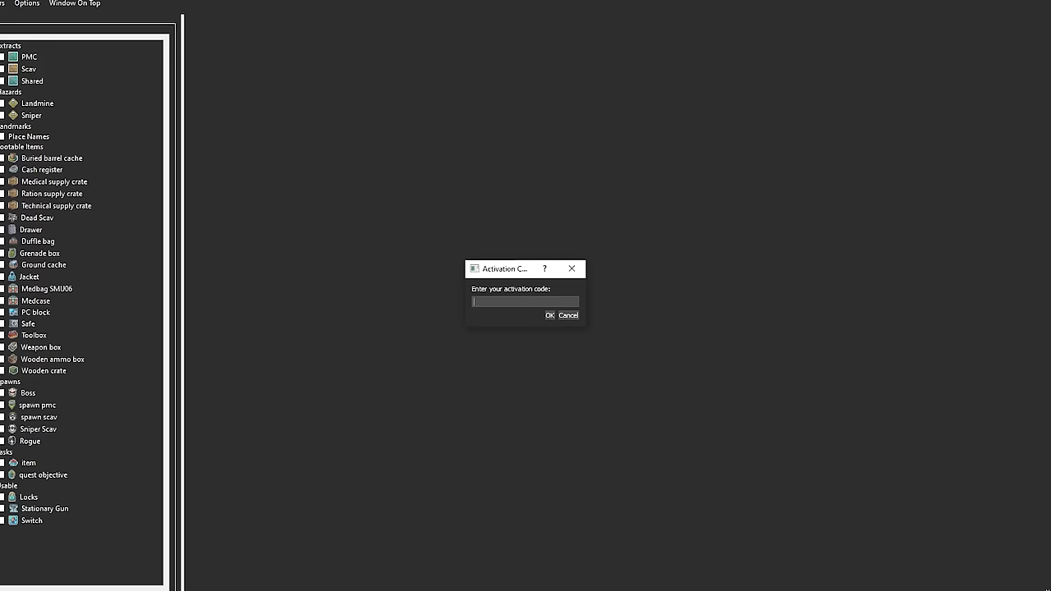
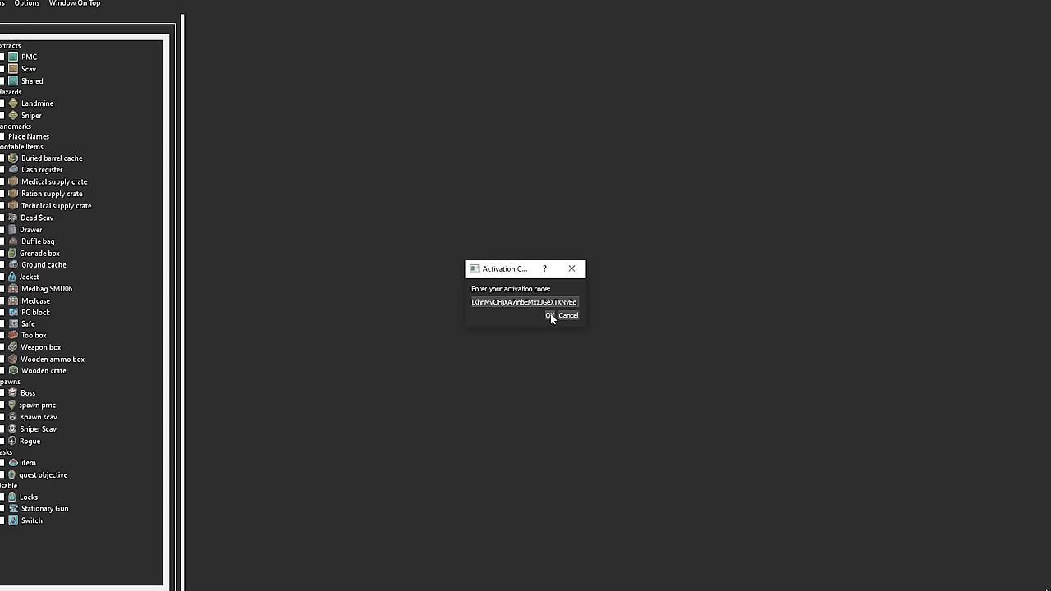
click(549, 317)
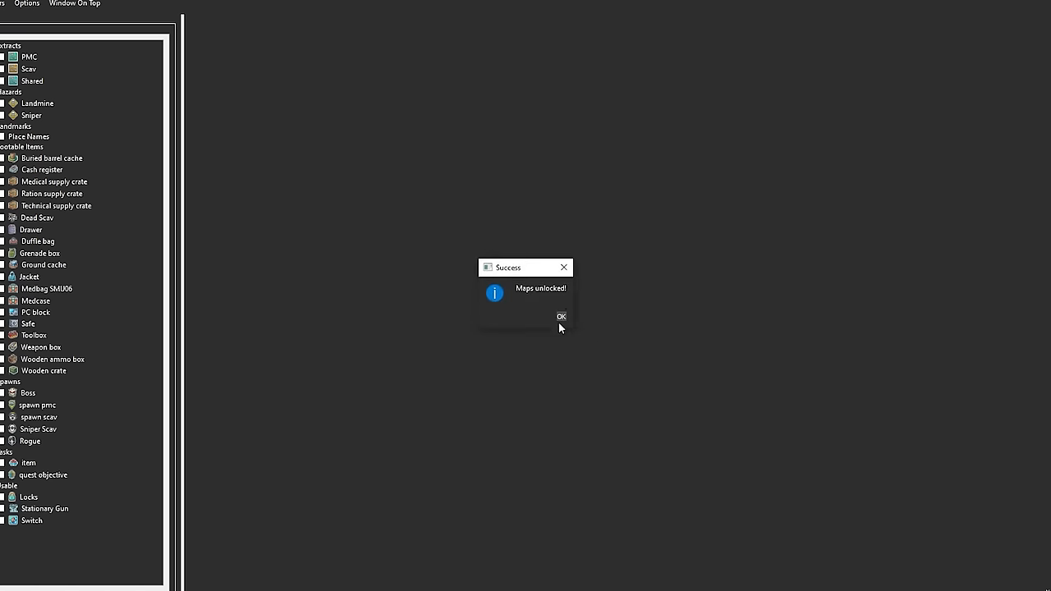
click(561, 316)
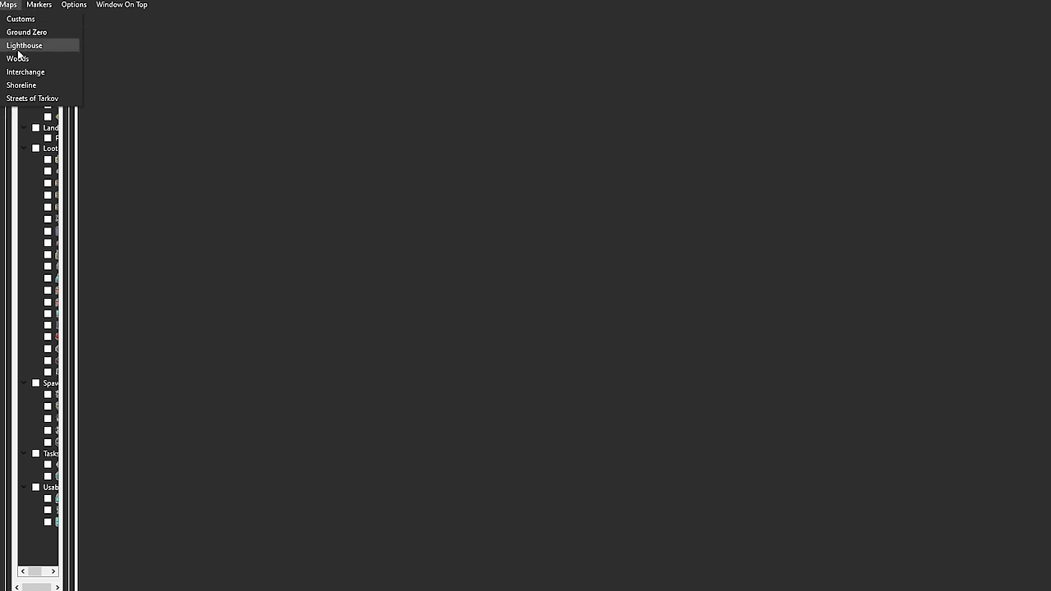
click(24, 46)
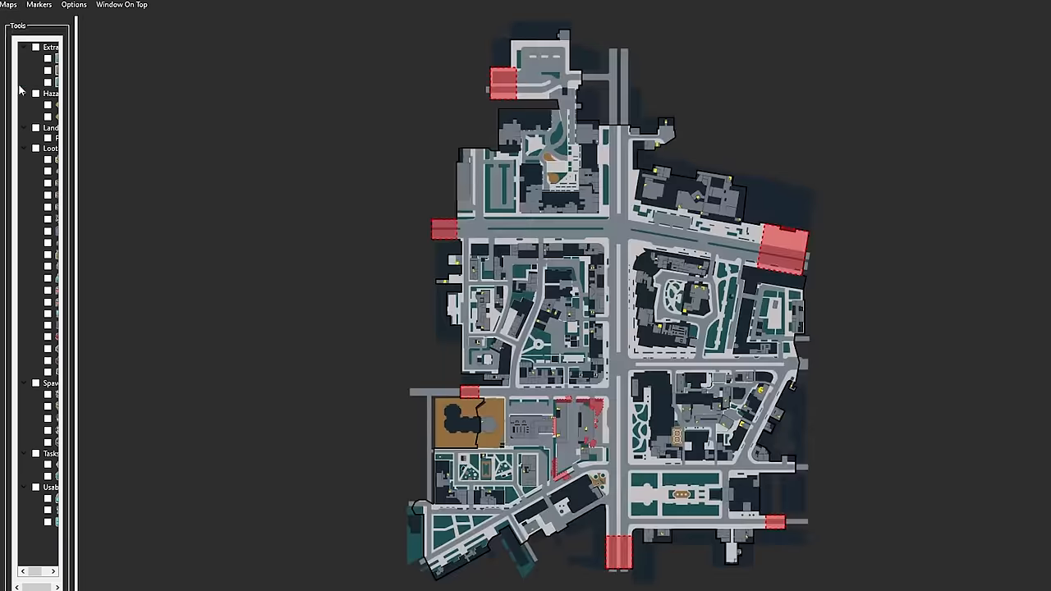